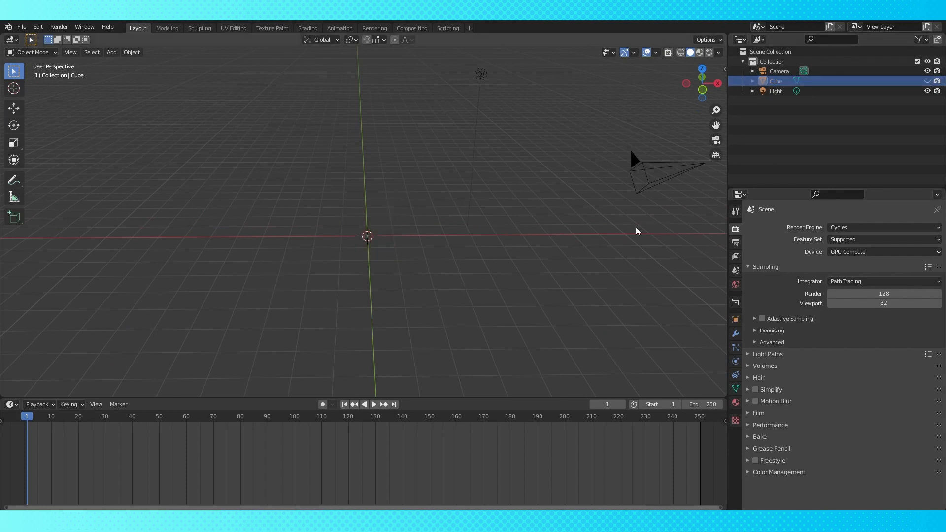
mouse_move(499, 246)
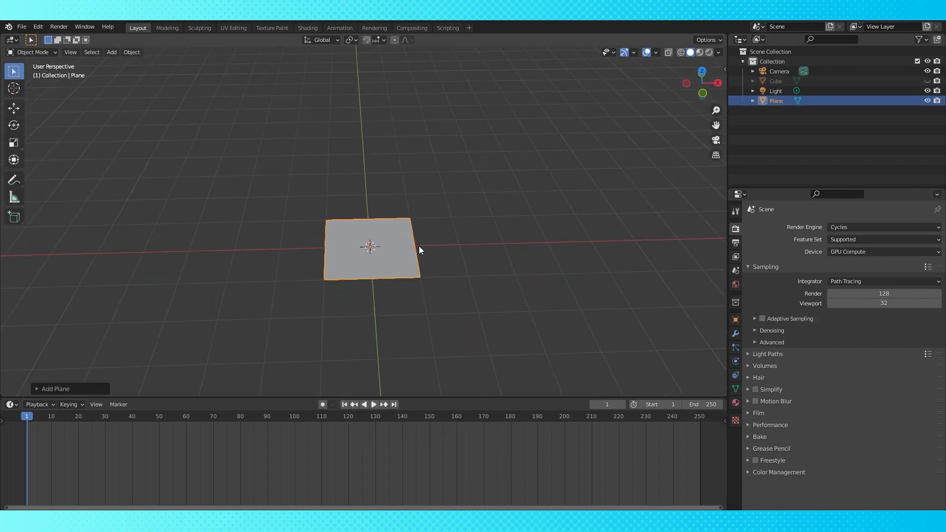
Step: Collapse the plane in Edit Mode to two separate vertices along the X axis
key(Tab)
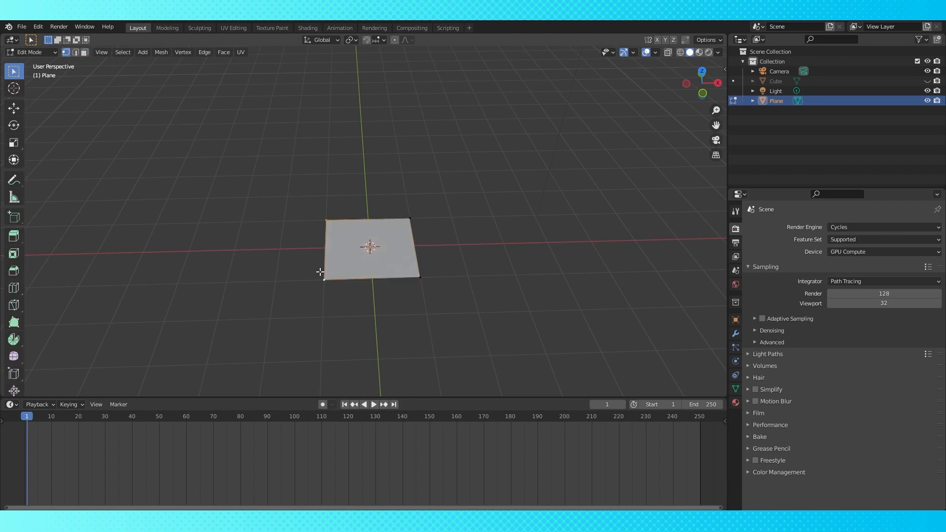
key(M)
text(instance object)
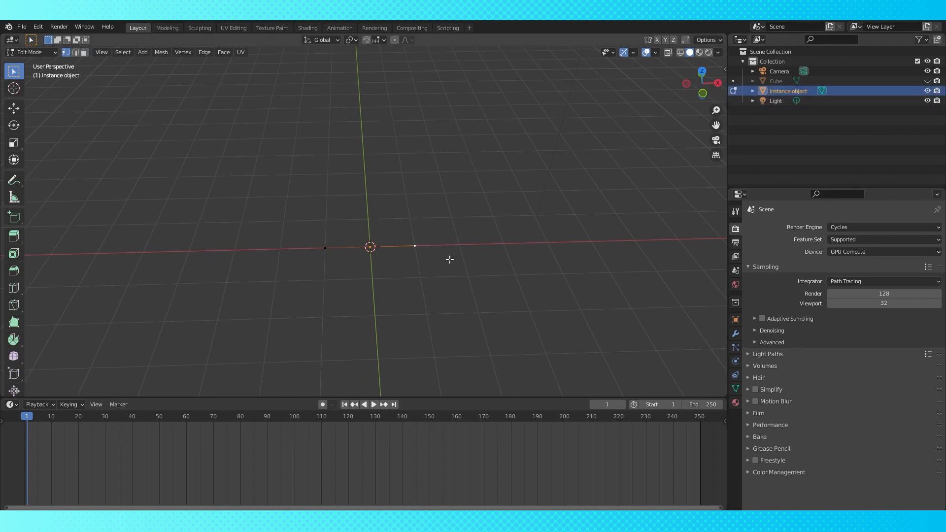
Step: Add a UV Sphere mesh and hide it in the Outliner
click(112, 52)
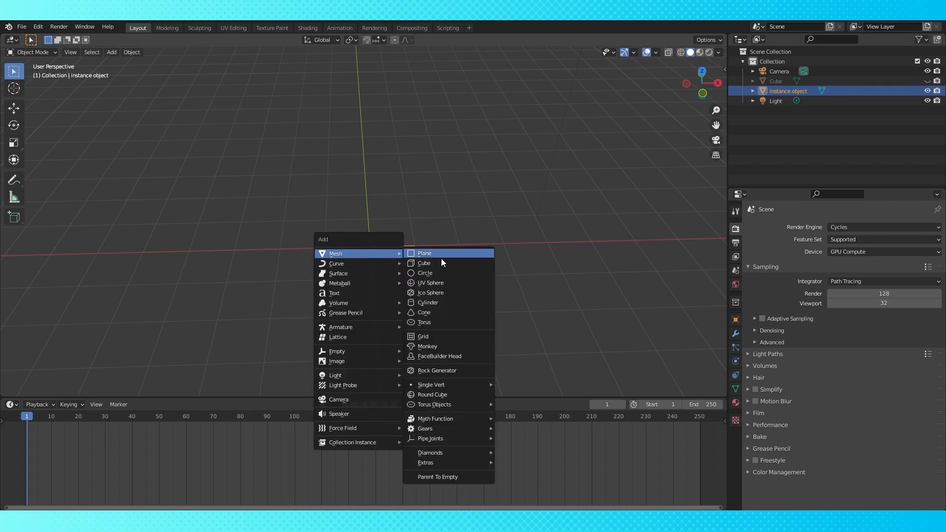
click(431, 283)
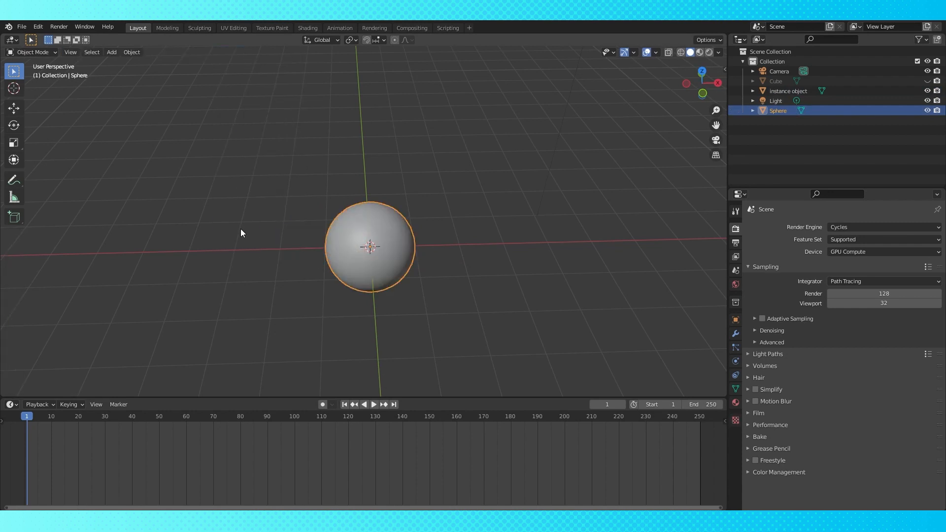
click(927, 111)
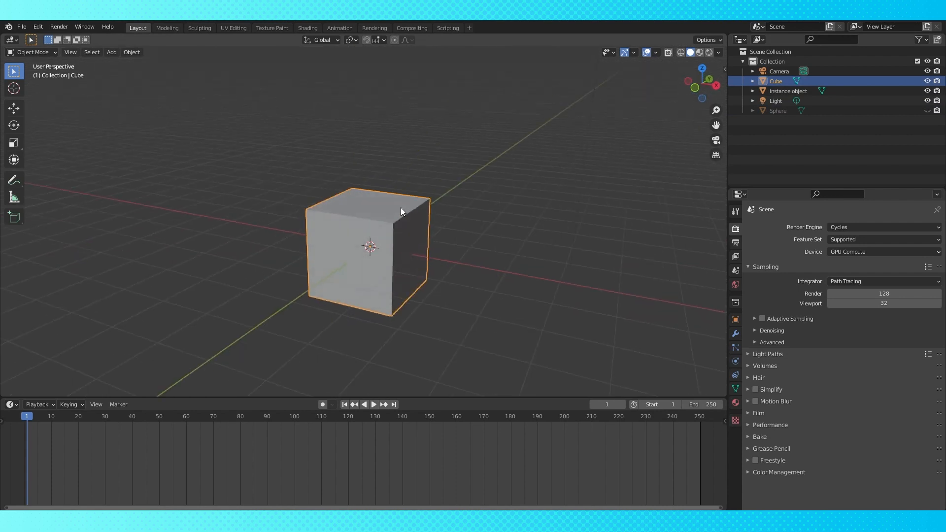
Step: Scale the cube's geometry thin on Y and Z into a bar starting at the origin
key(Tab)
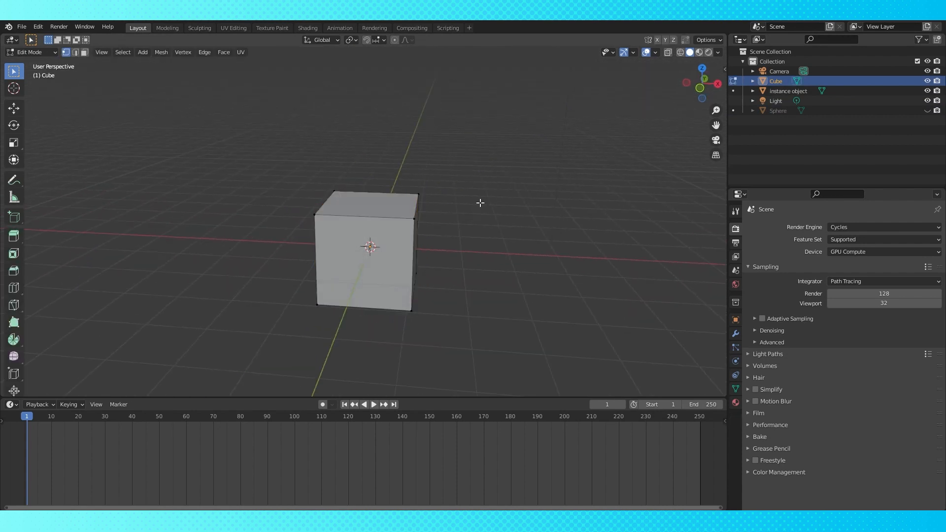
key(s)
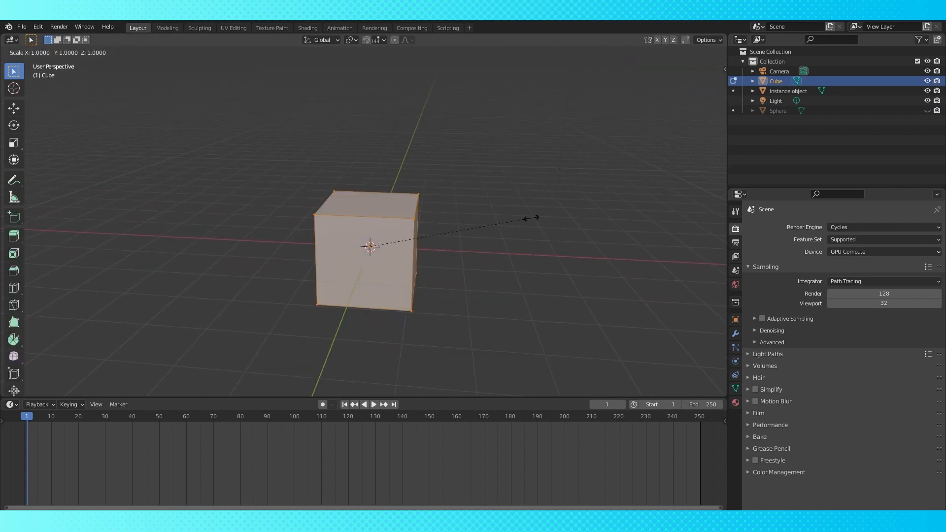
key(shift+x)
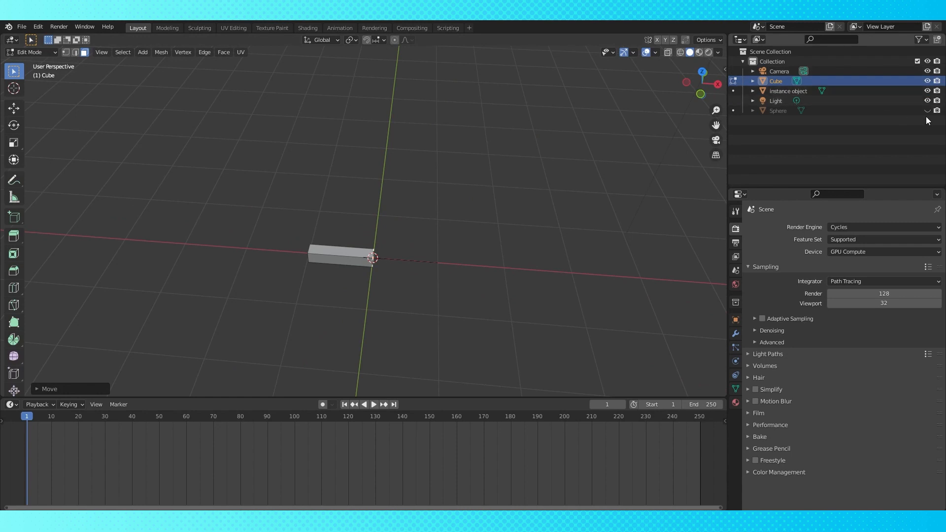
key(Tab)
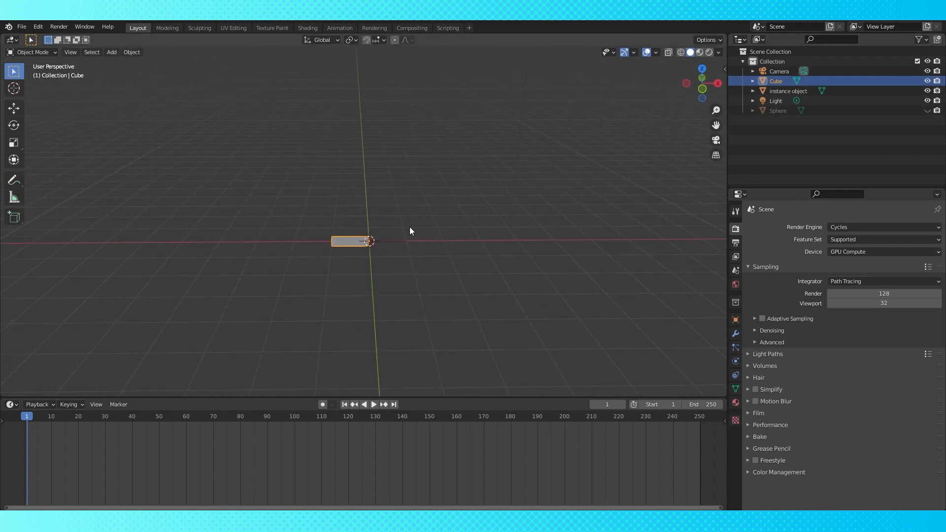
mouse_move(374, 240)
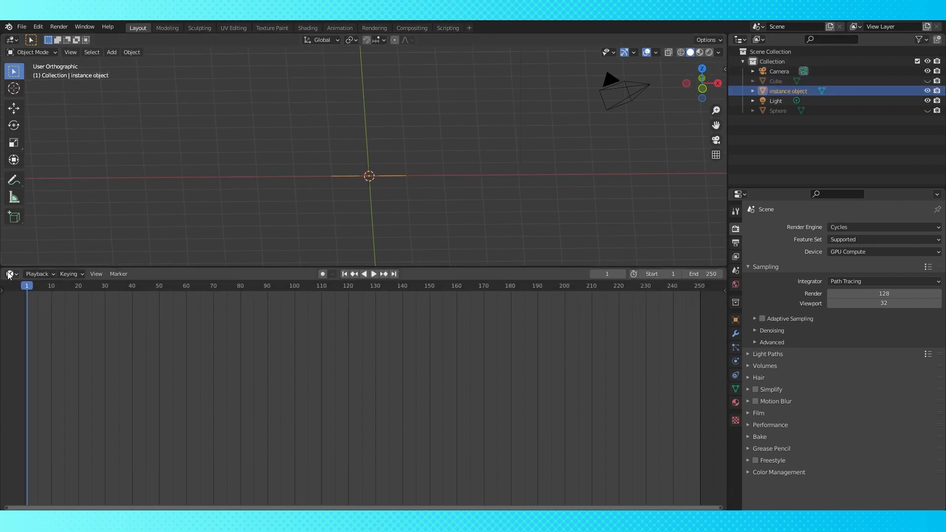
Step: Create a new geometry node tree on instance object in a Geometry Node Editor
click(10, 273)
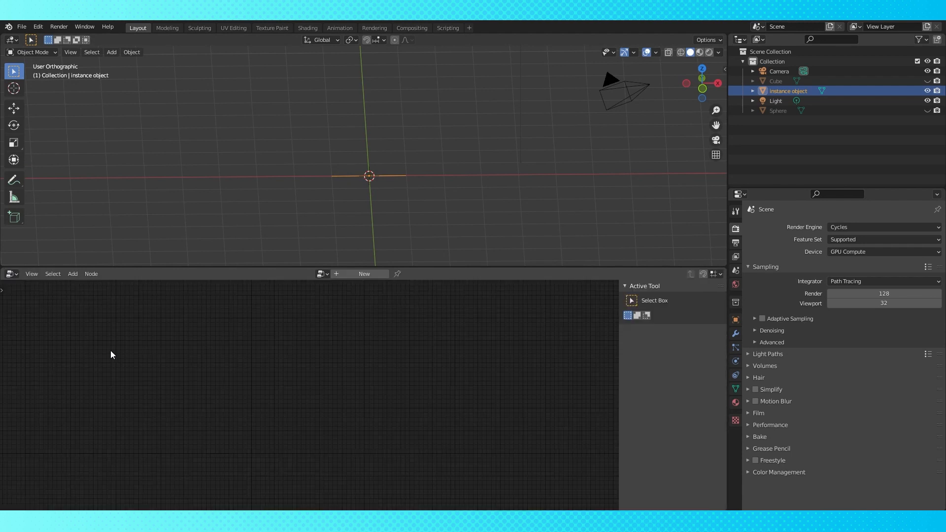
click(363, 274)
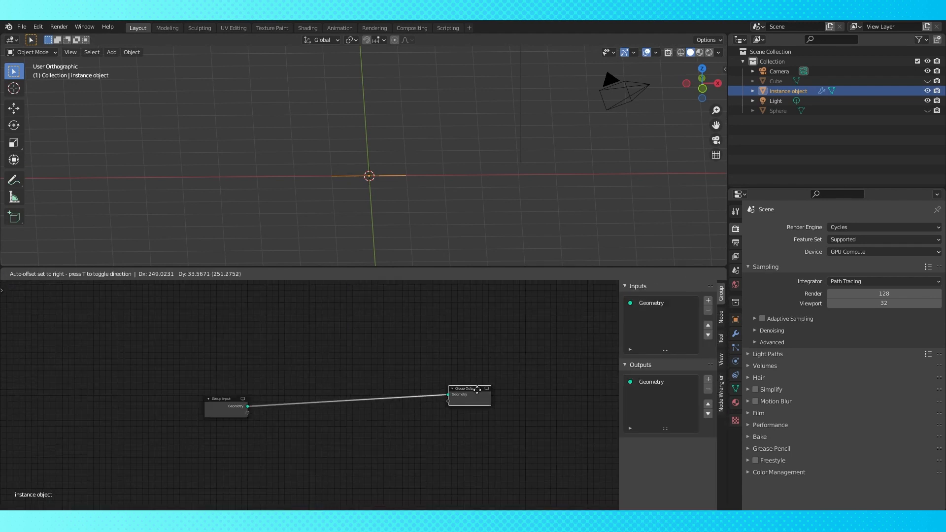
click(297, 394)
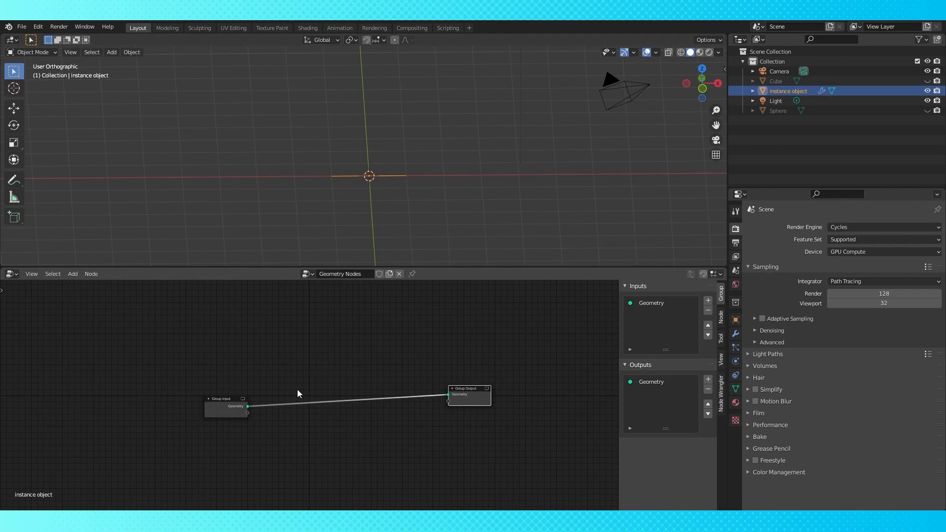
Step: Instance the Sphere on the points with a Point Instance node and Attribute Math scale
click(213, 451)
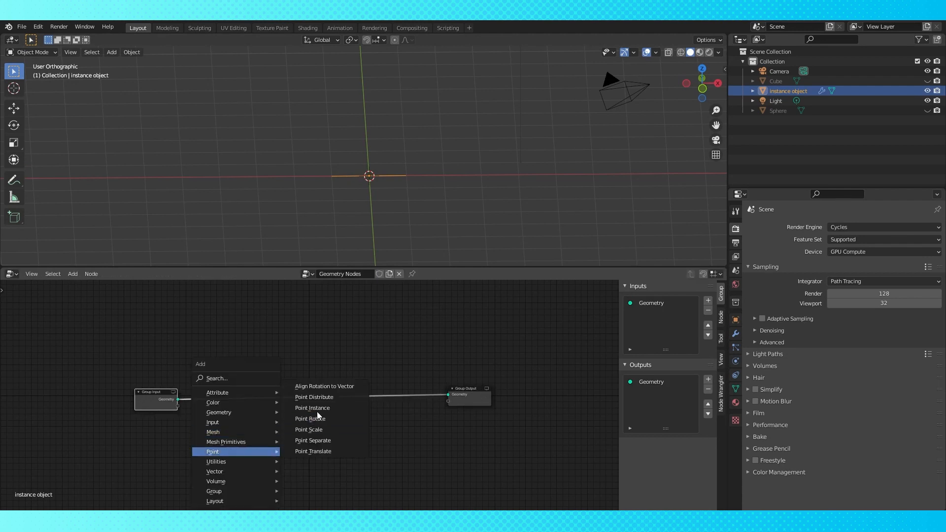
click(312, 407)
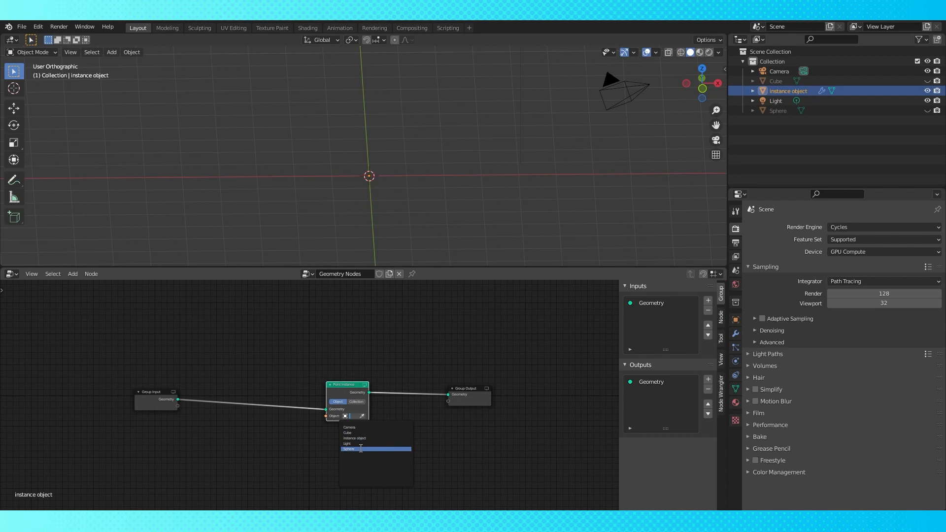
click(349, 449)
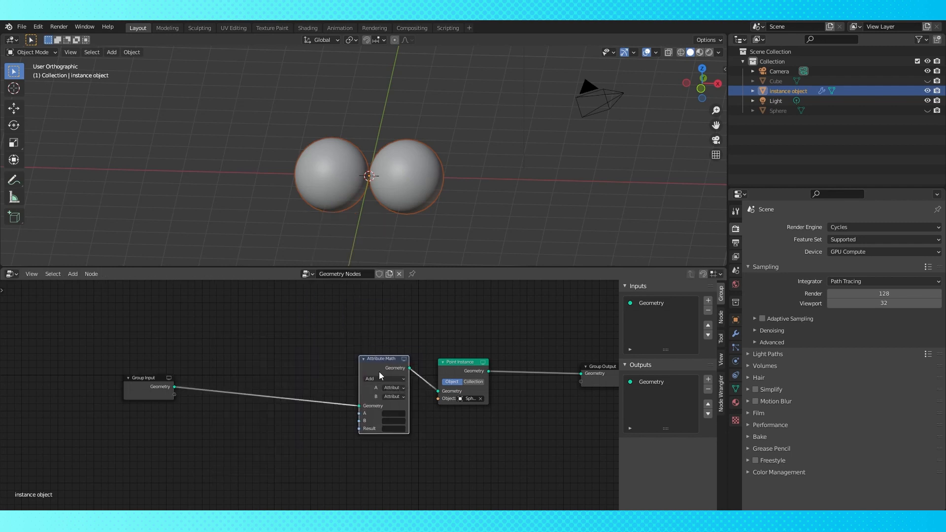
click(392, 397)
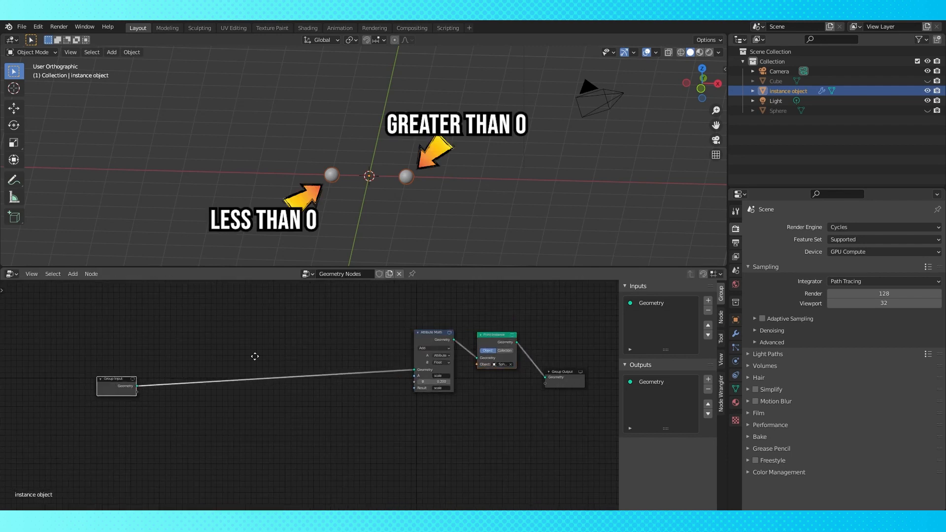
Step: Separate the position attribute into X, Y, Z with Attribute Separate XYZ
click(72, 273)
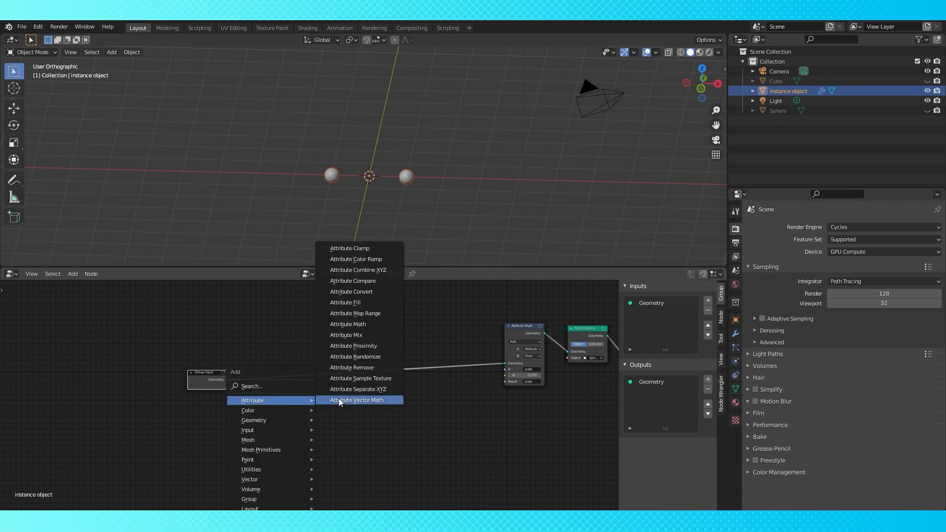
click(357, 389)
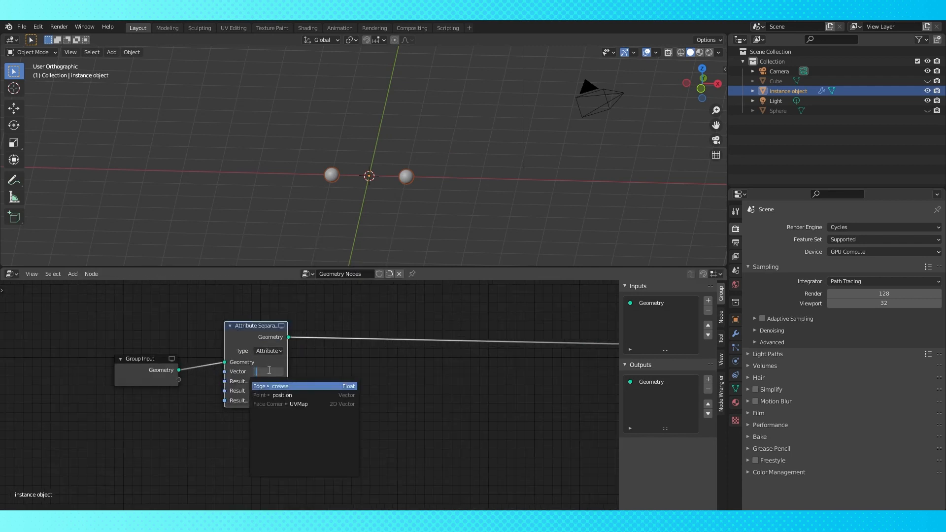
click(282, 395)
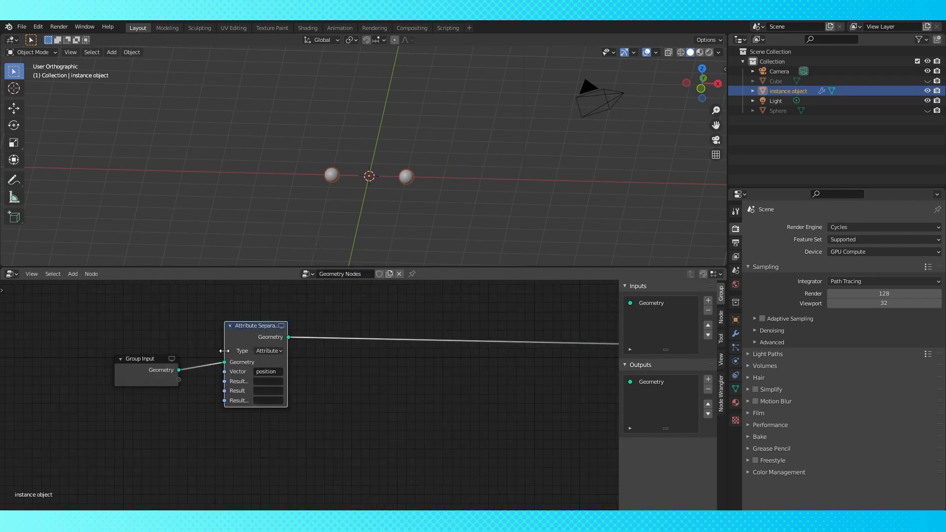
click(262, 372)
text(X)
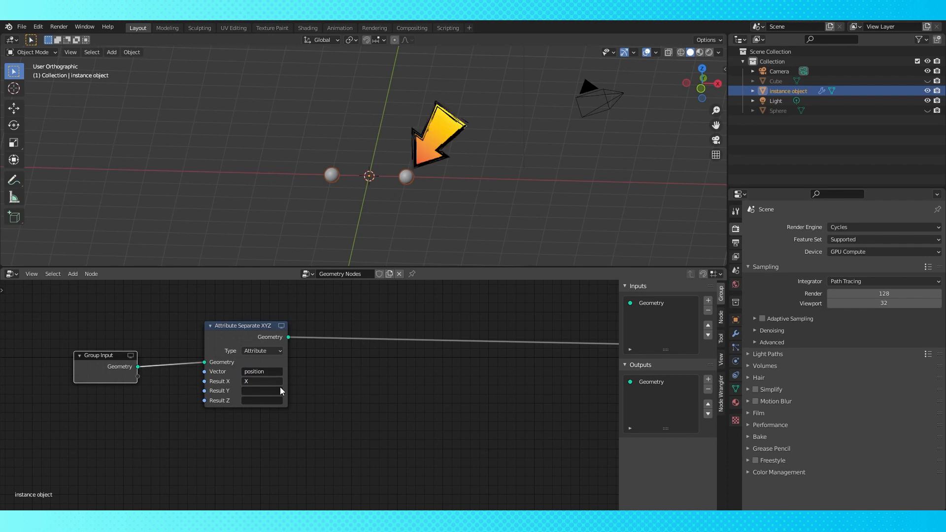
Step: Compare attribute X Less Than a Float 0 with an Attribute Compare node
click(72, 273)
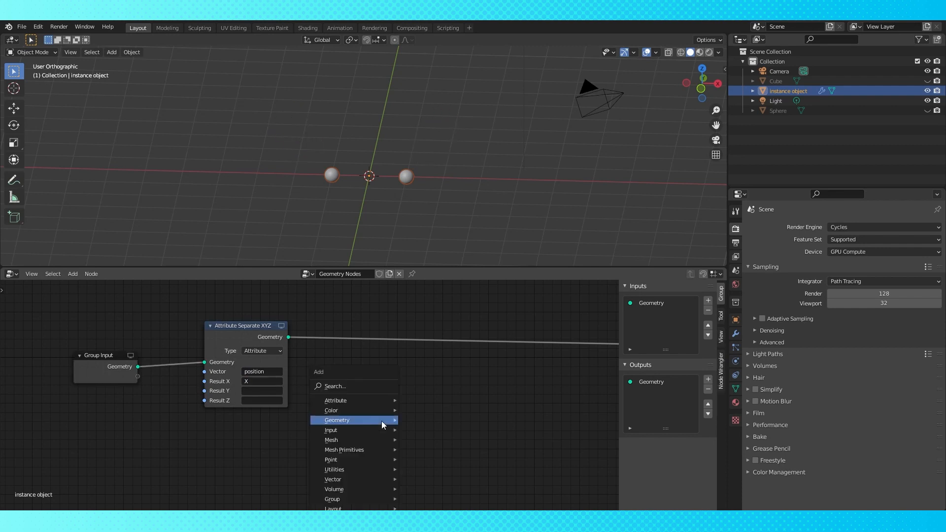
click(337, 420)
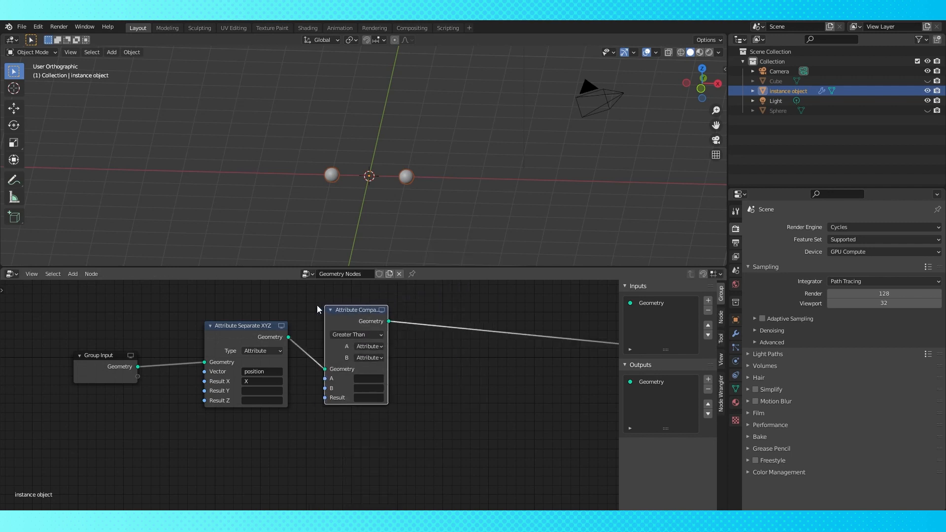
click(366, 378)
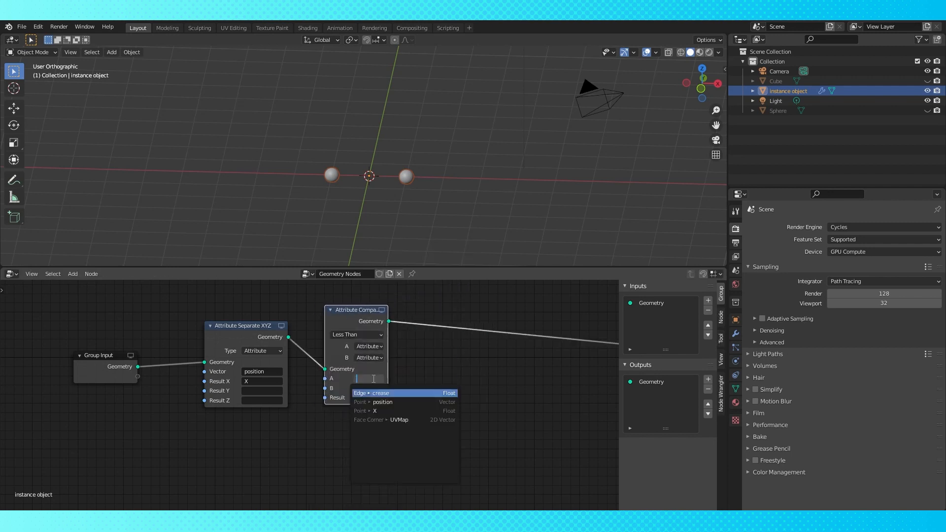
click(368, 357)
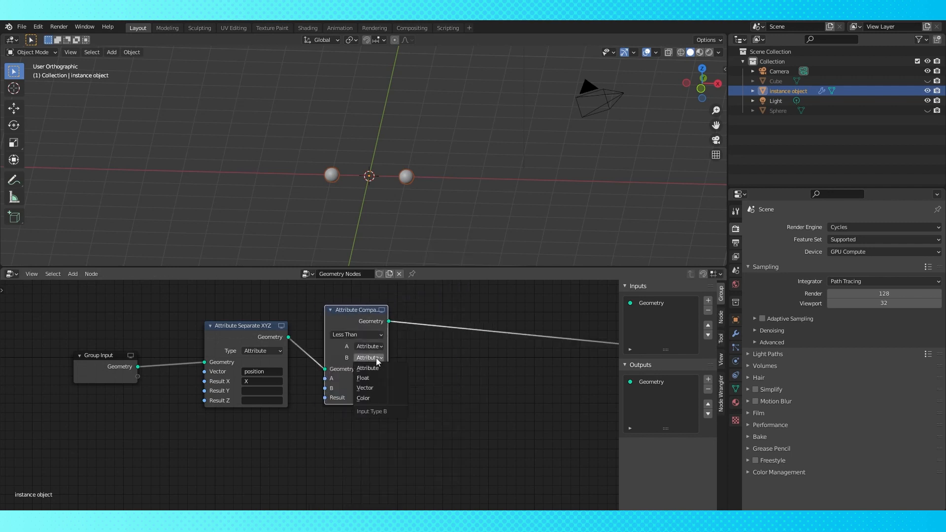
click(363, 378)
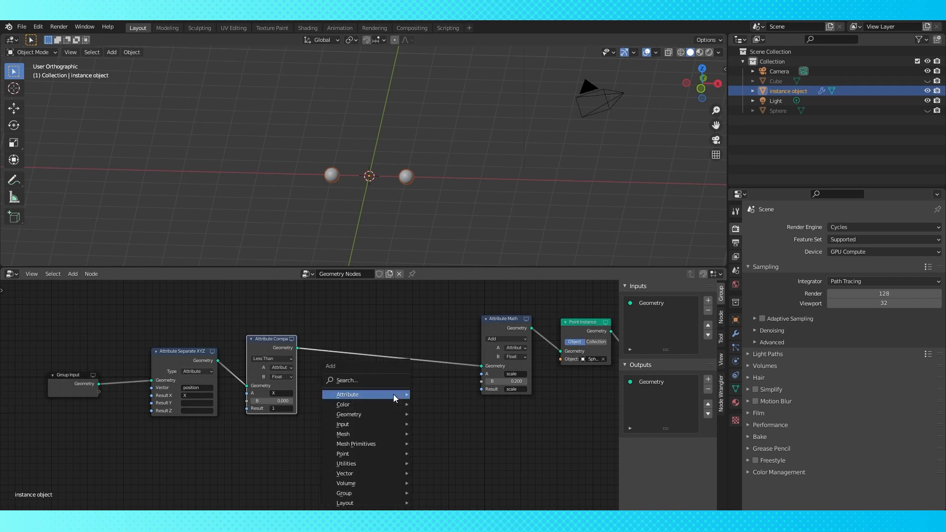
Step: Separate points by the comparison into two sphere-instancing branches joined with Join Geometry
click(342, 454)
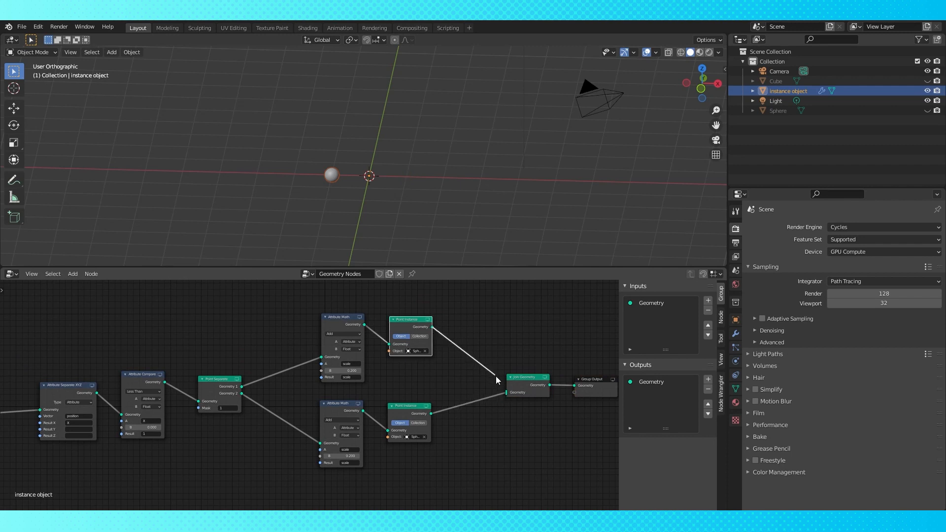
click(144, 391)
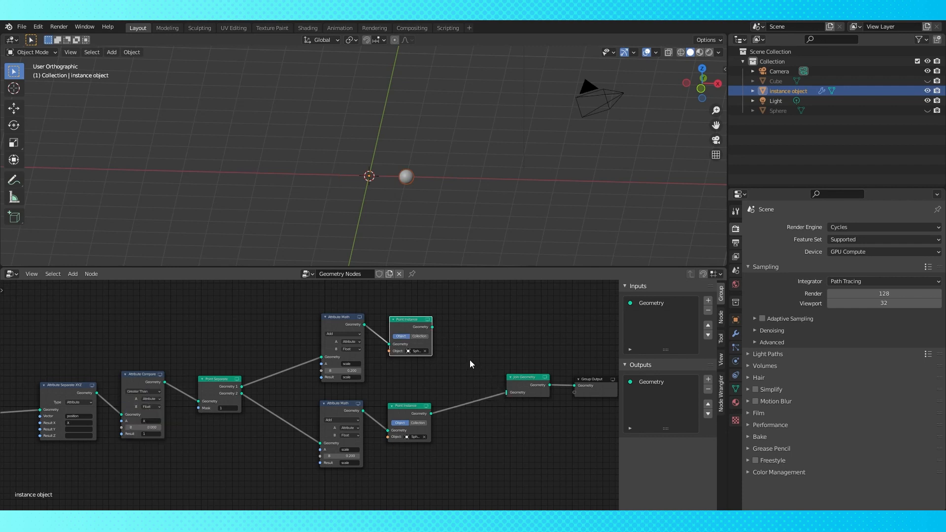
click(144, 392)
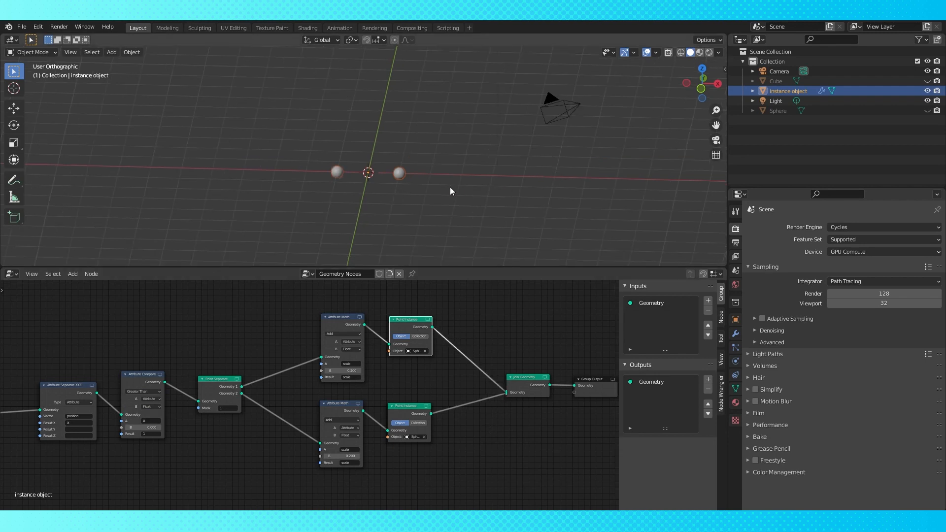
Step: Add empties beside the spheres and reselect instance object for its nodes
click(111, 52)
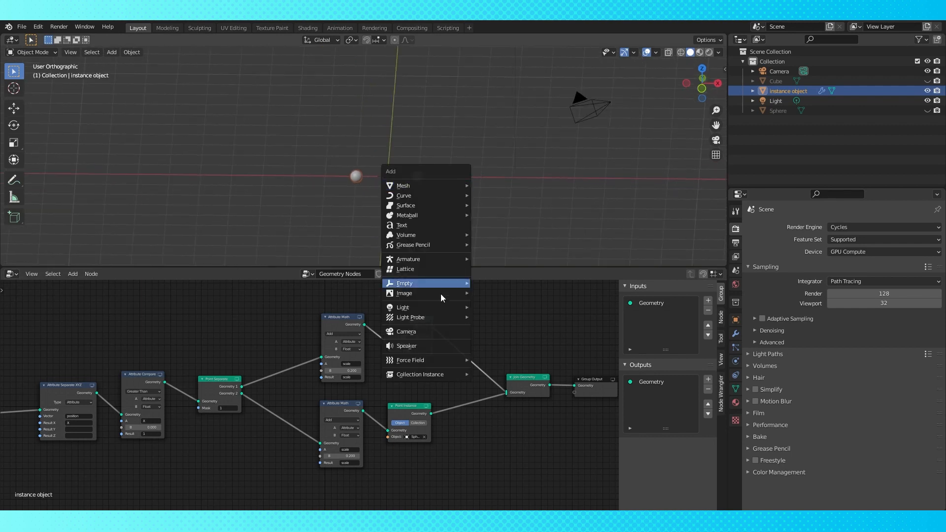
click(404, 283)
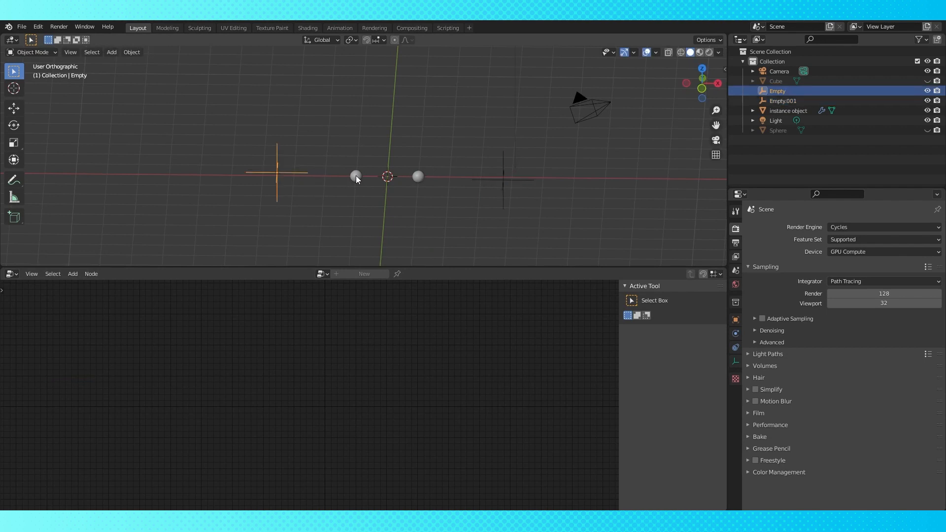
click(789, 110)
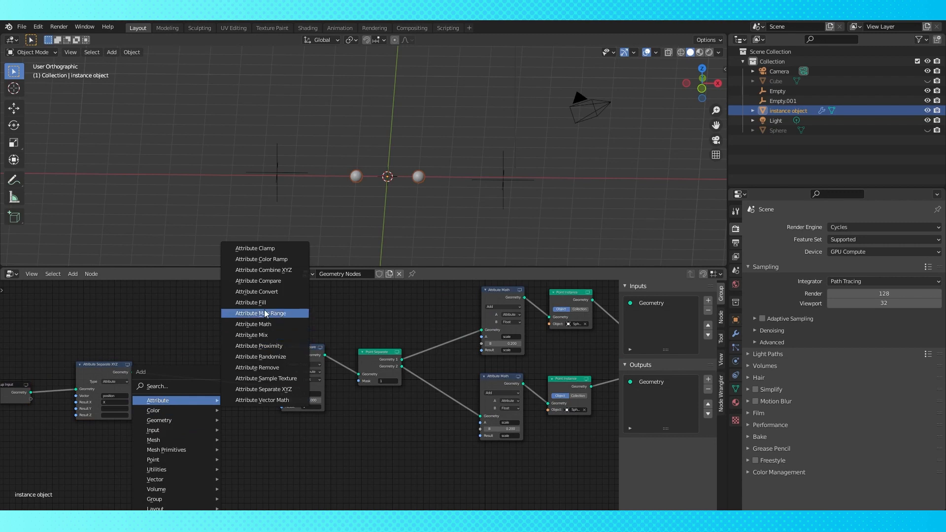
Step: Fill vector attributes p1 and p2 from Object Info locations of Empty and Empty.001
click(251, 303)
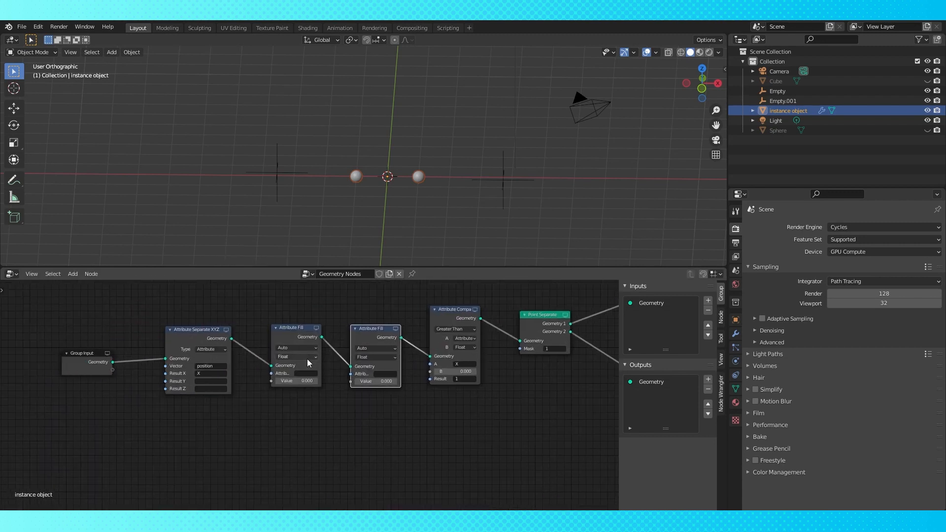
click(375, 357)
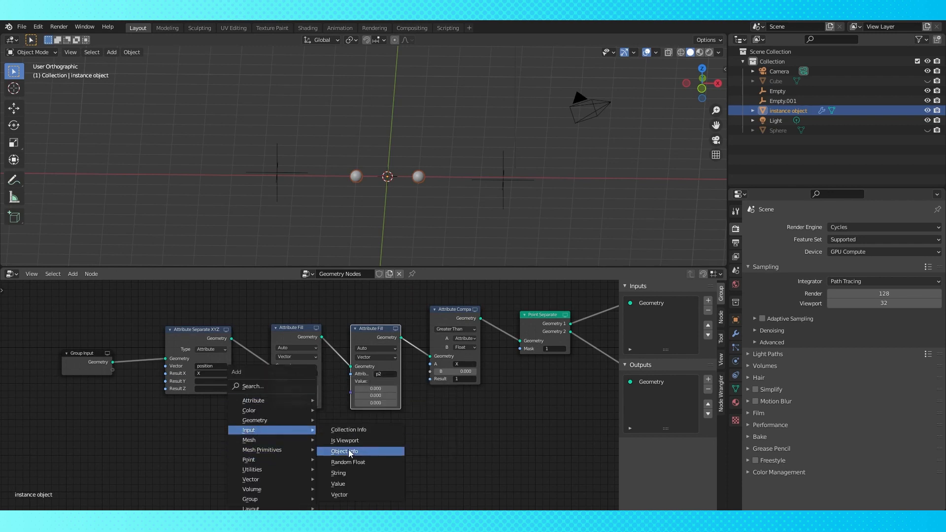
click(344, 450)
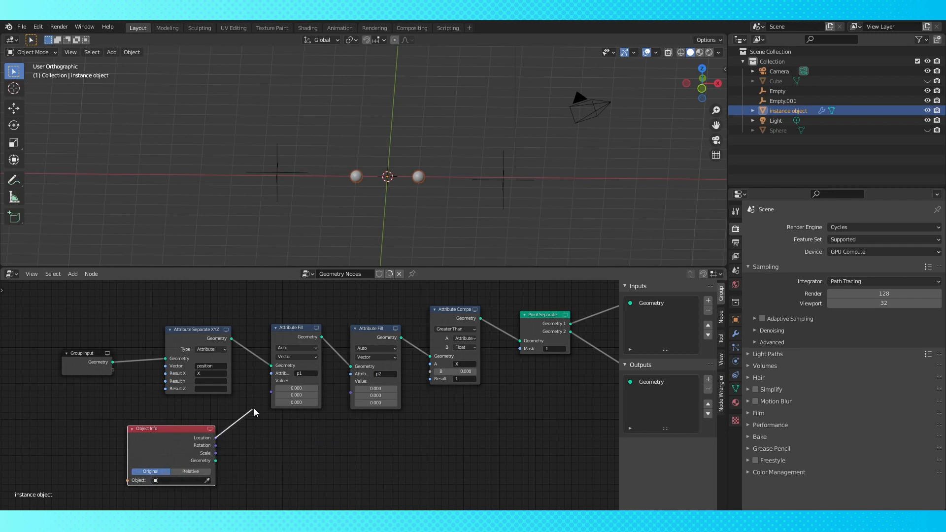
click(169, 480)
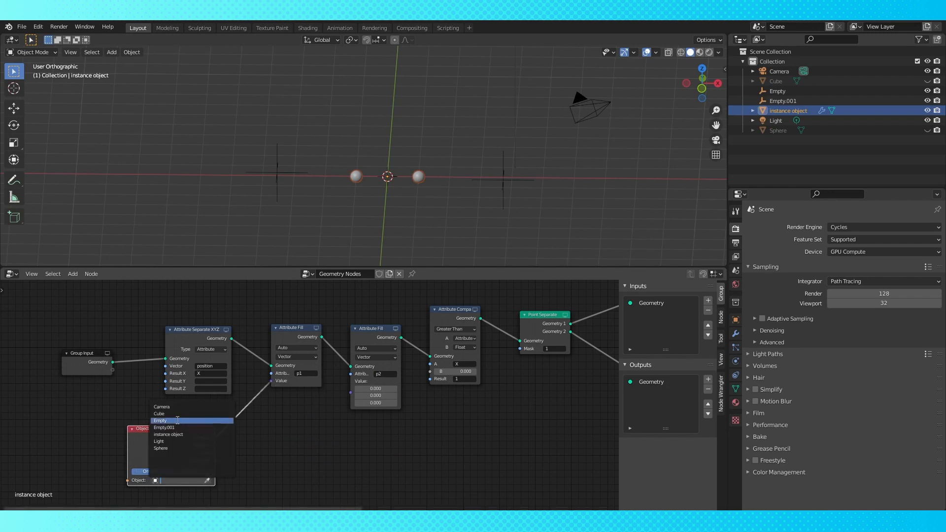
click(161, 421)
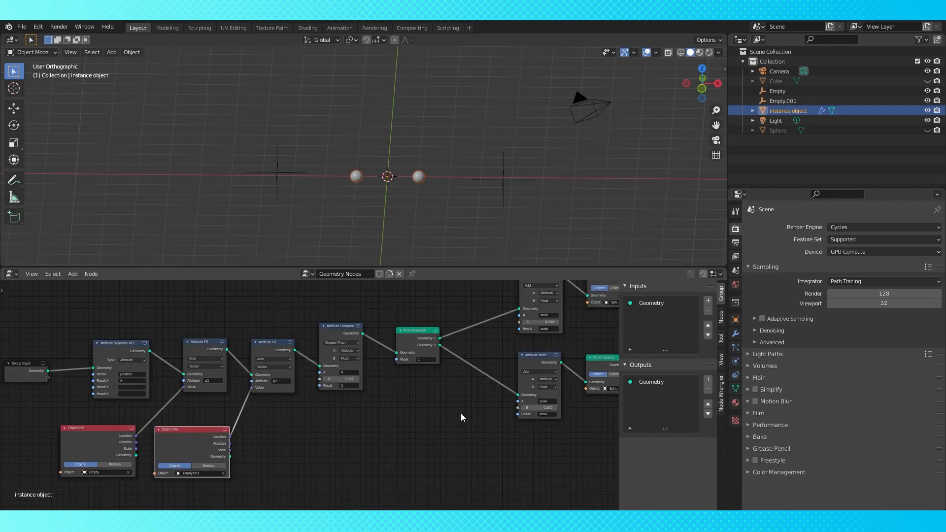
Step: Attribute Mix position toward p2 and p1 at Factor 1 in each sphere branch
click(72, 273)
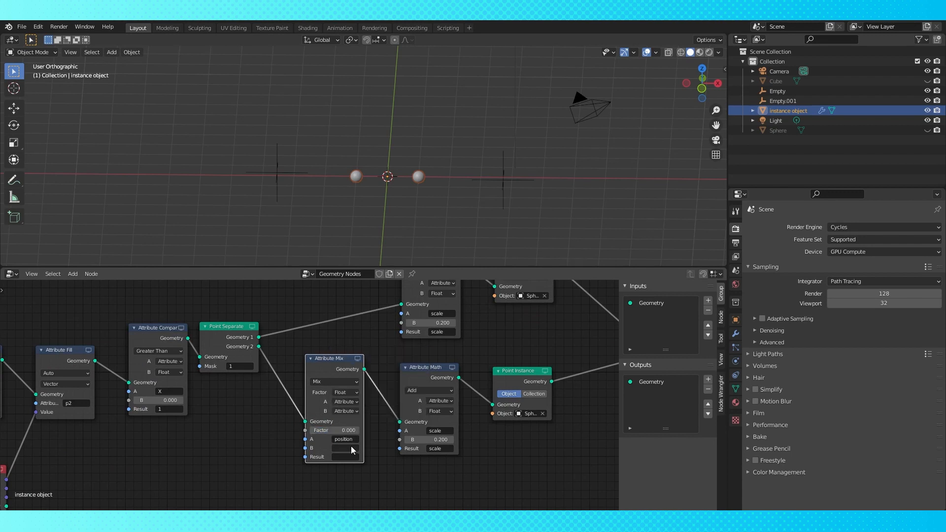
click(345, 457)
text(position)
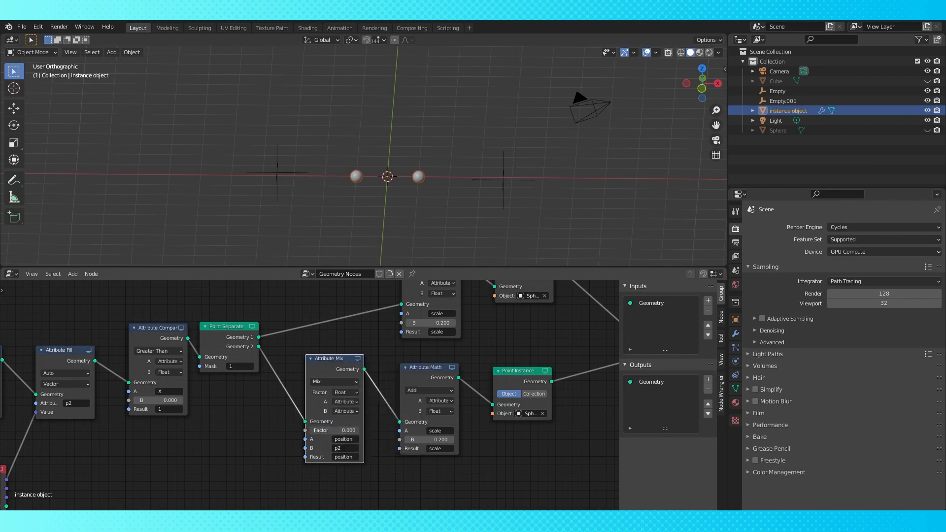
click(333, 430)
text(1.000)
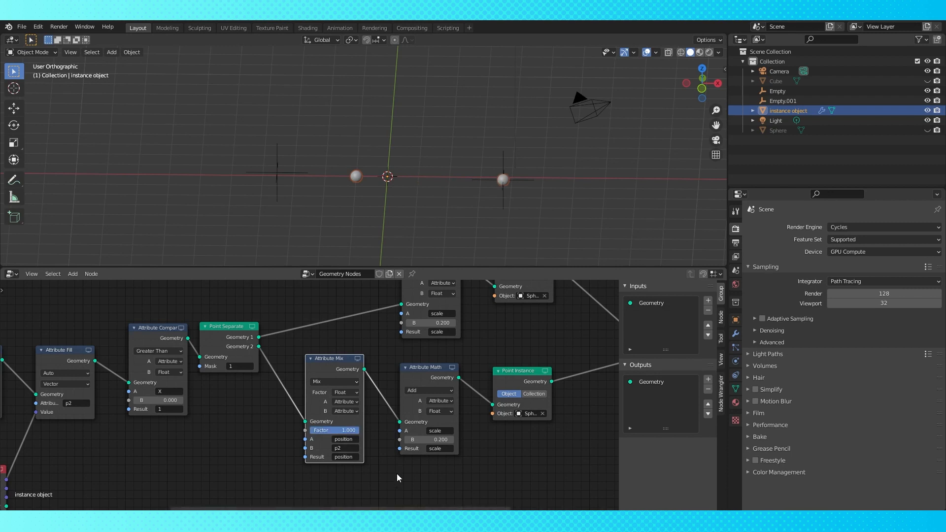
scroll(down, 3)
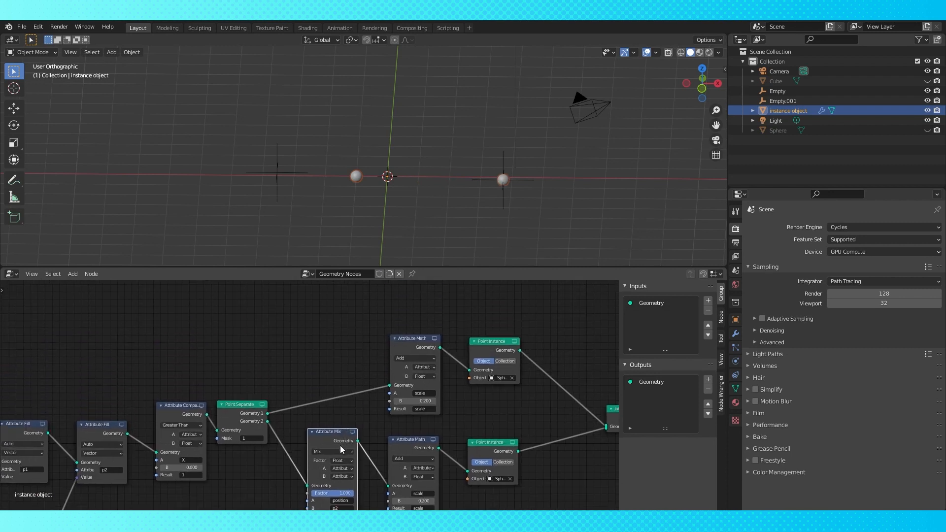
click(341, 408)
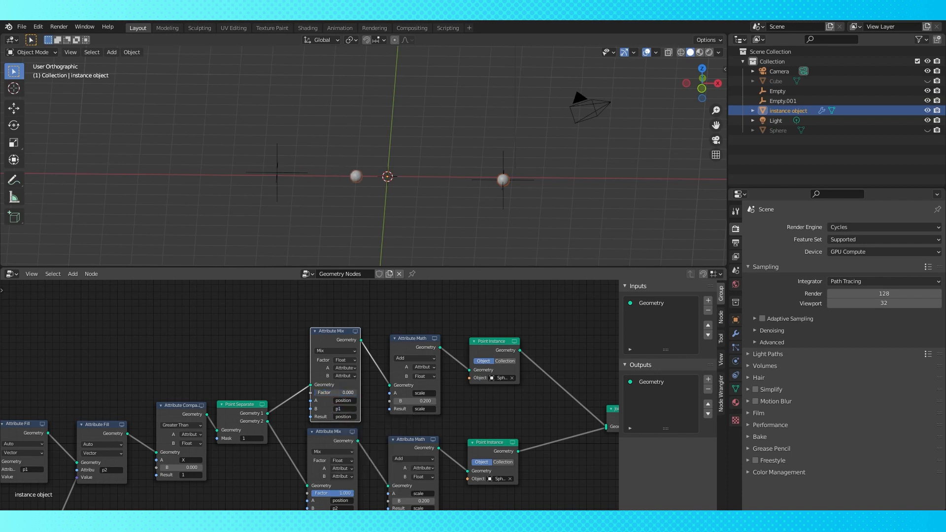
click(777, 90)
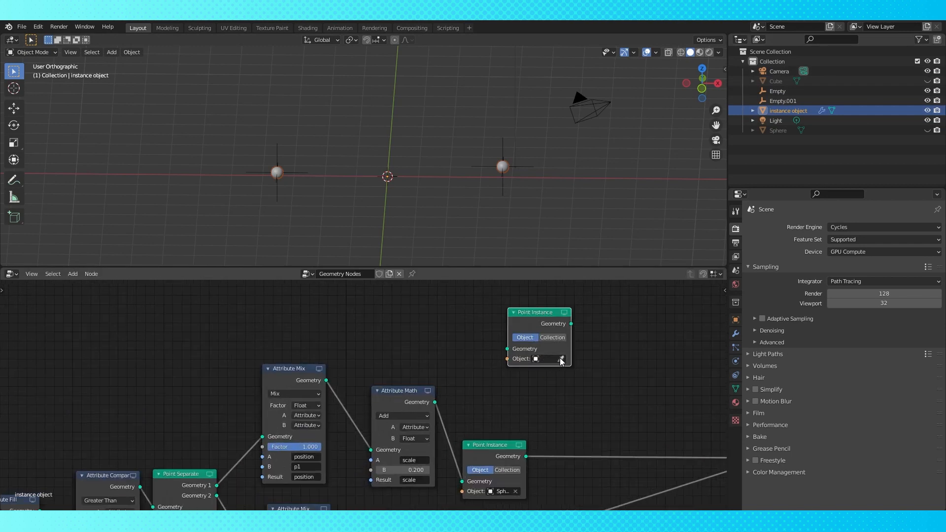
Step: Set the new Point Instance node's Object to Cube
click(536, 359)
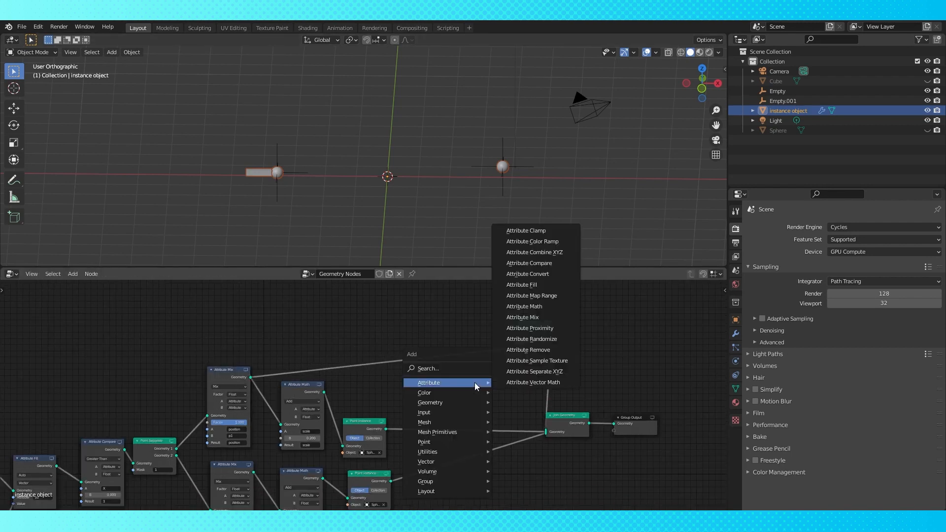
Step: Add an Attribute Vector Math node subtracting p1 from p2 into an angle attribute
click(533, 382)
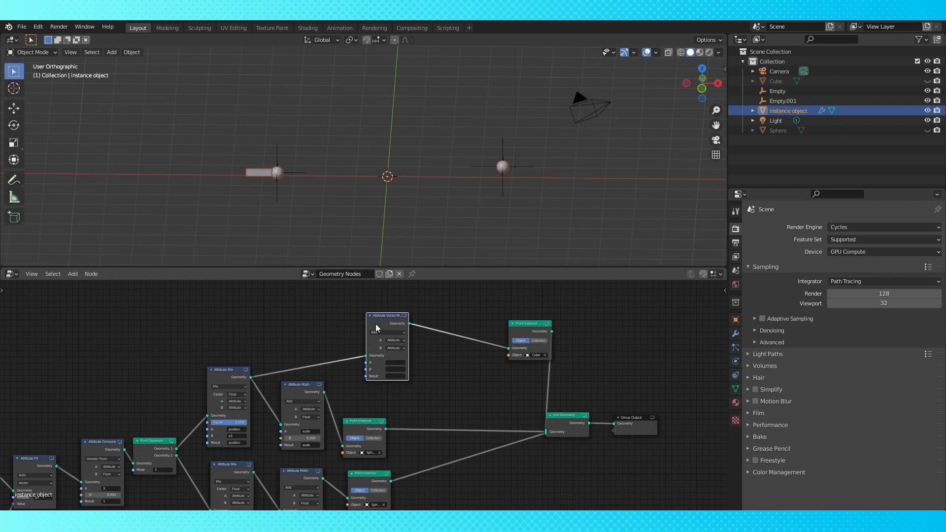
click(387, 332)
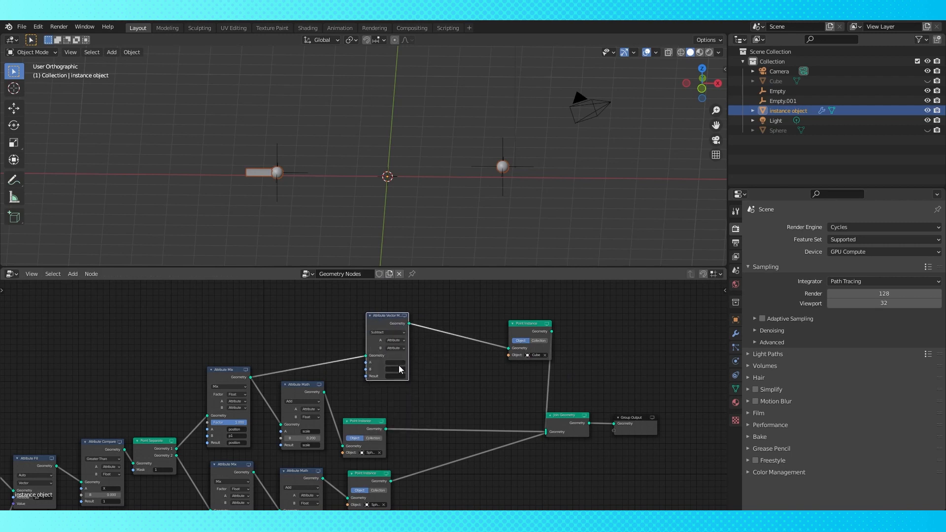
click(394, 362)
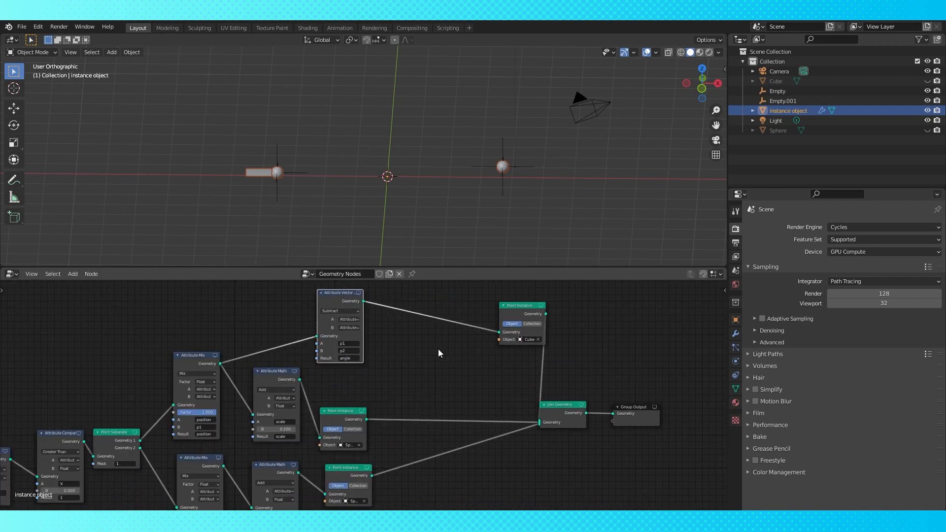
Step: Align the bar's rotation to the angle attribute and move Empty.001 to test it
click(72, 274)
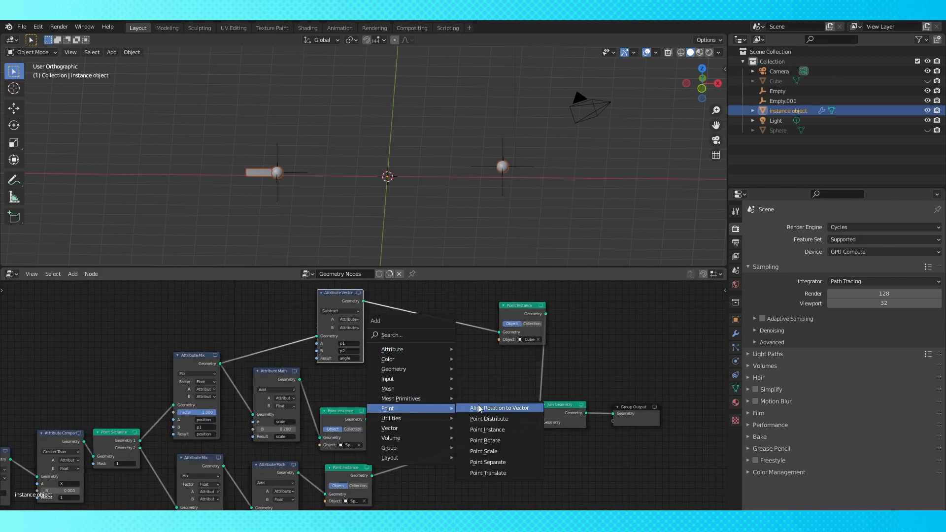
click(500, 408)
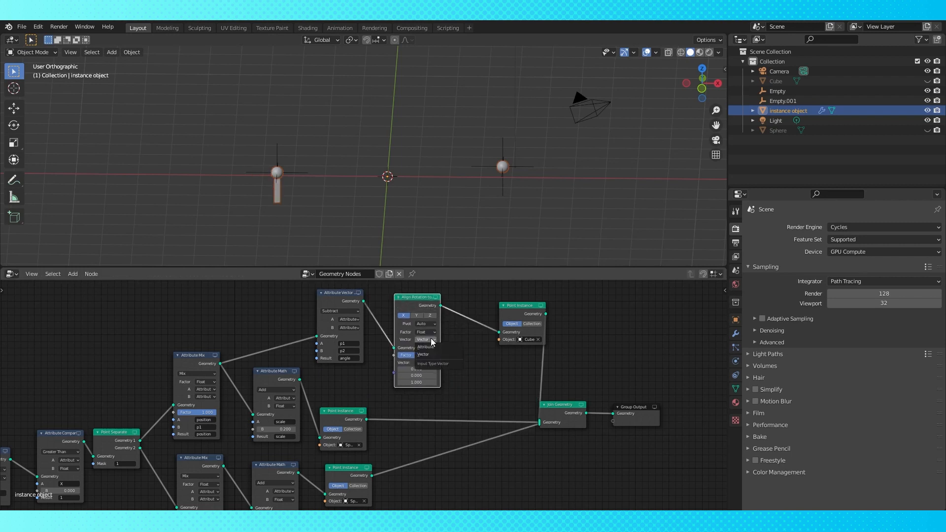
click(424, 339)
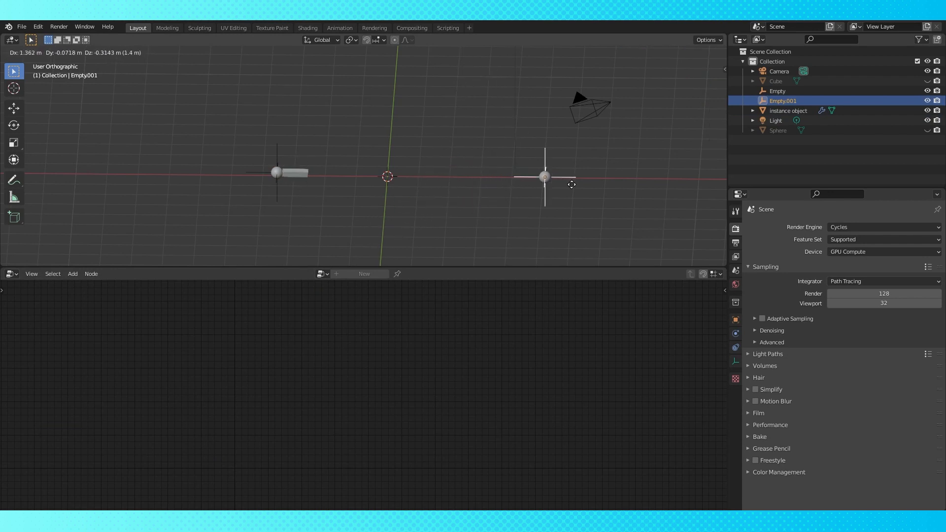
click(334, 174)
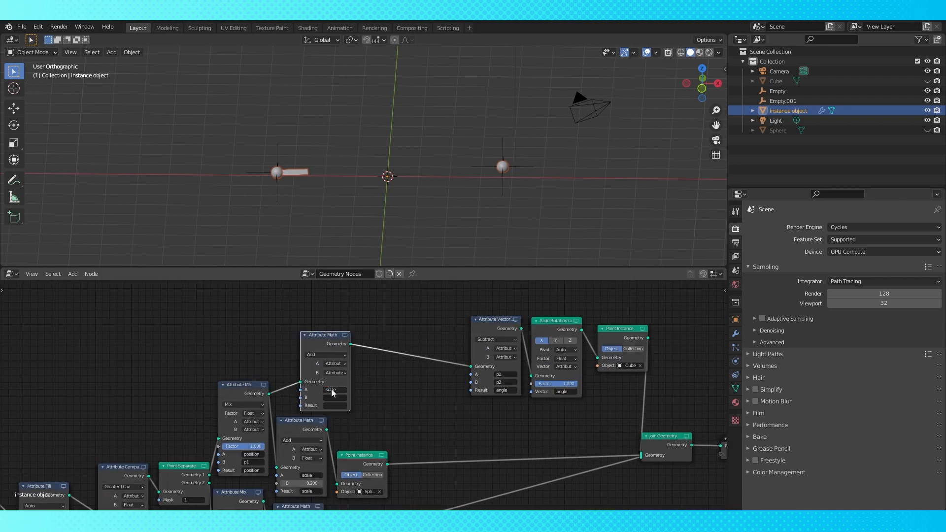
Step: Add Attribute Math on scale, separate scale into sx, and recombine X sx, Y 1, Z 1
click(330, 372)
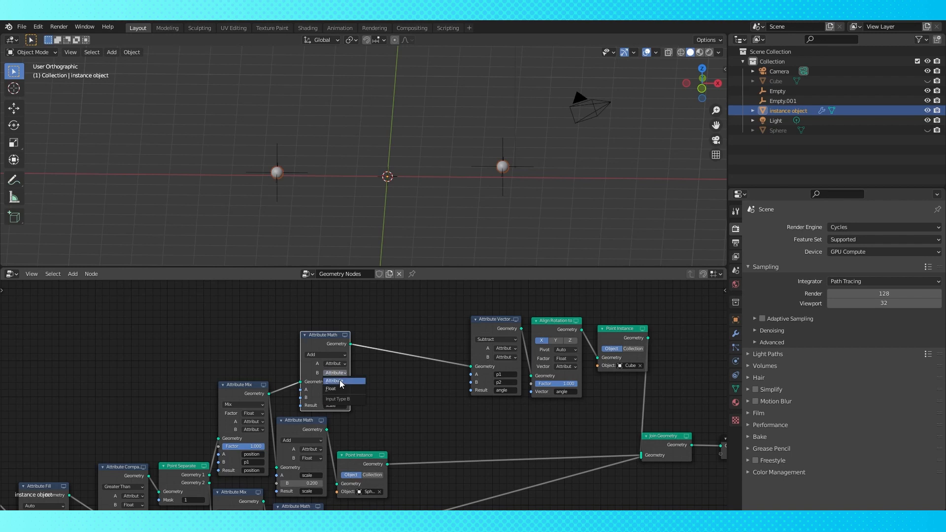
click(331, 388)
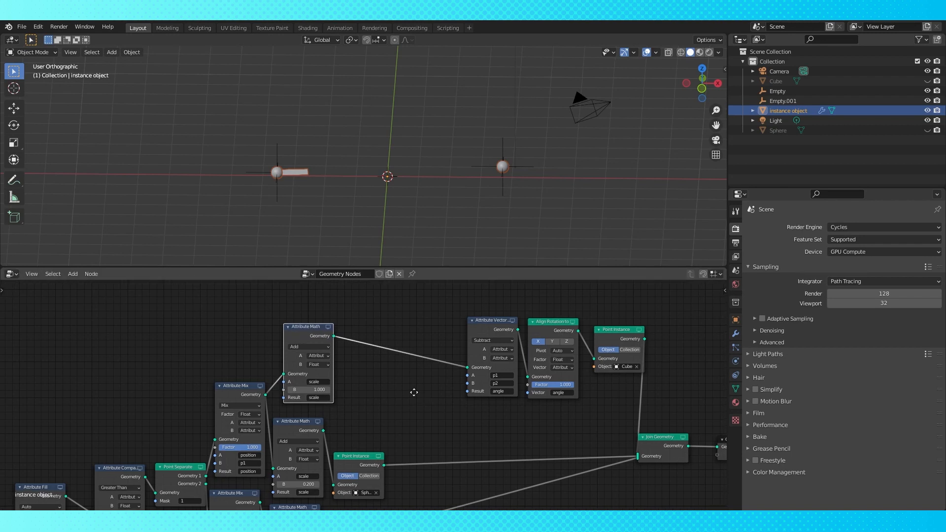
click(72, 273)
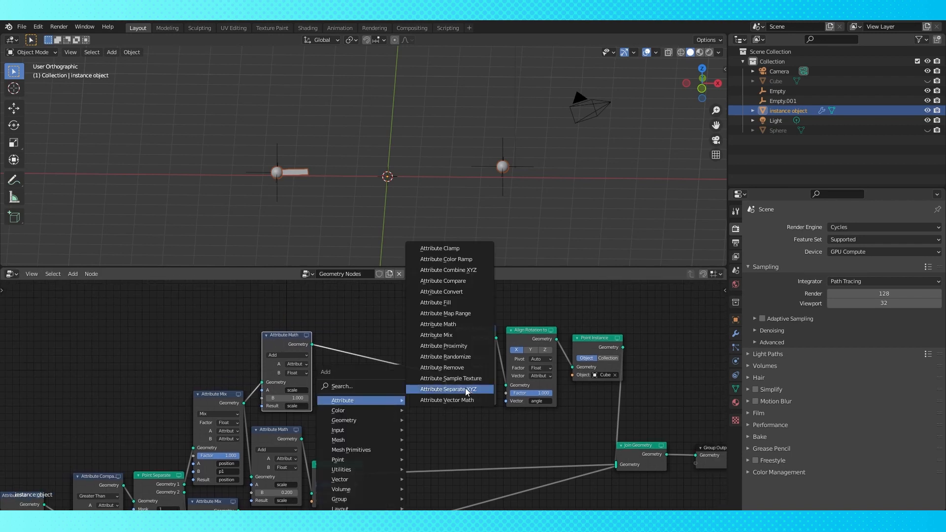
click(449, 390)
text(scale)
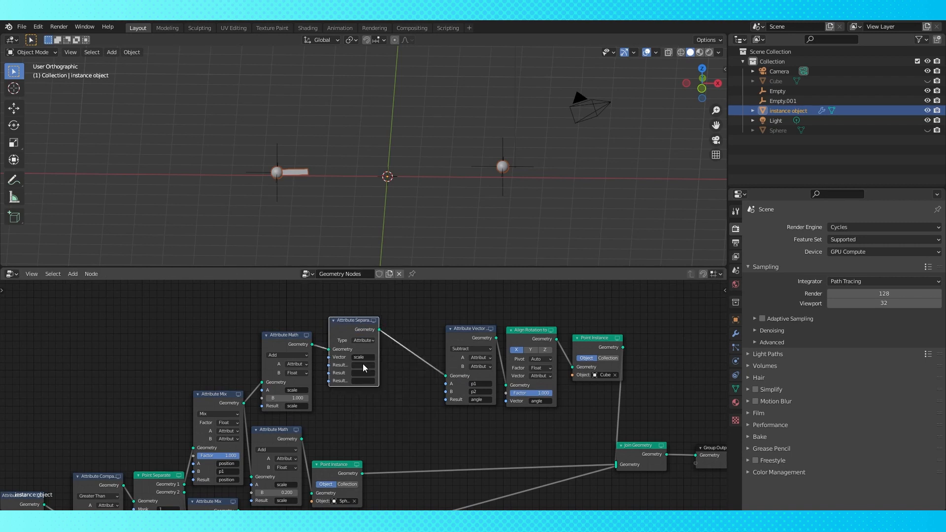
click(361, 365)
text(sx)
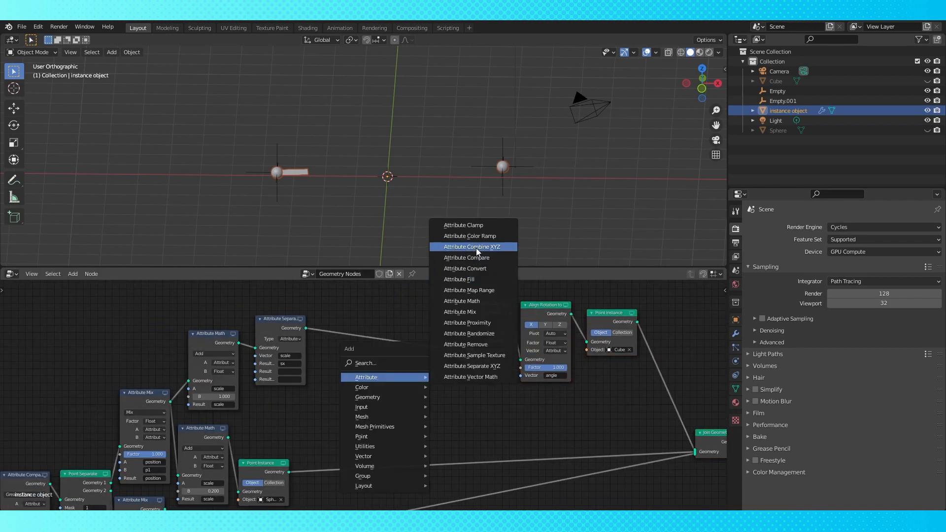
click(472, 246)
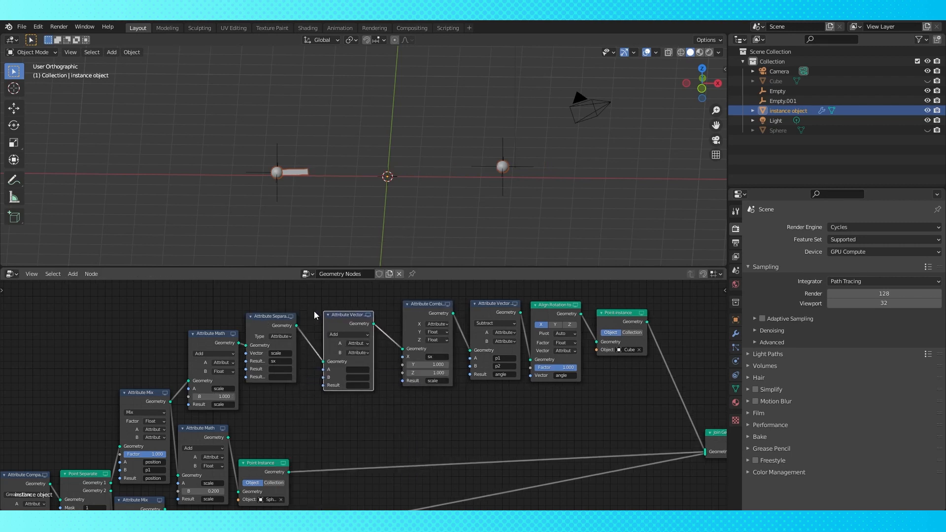
Step: Set the vector node to Distance of p1 and p2, storing the result in sx
click(350, 334)
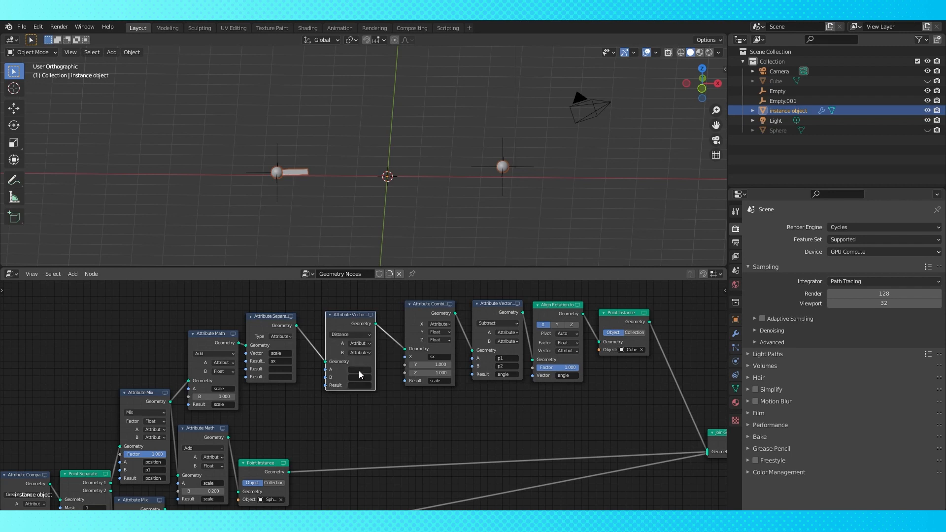
click(355, 386)
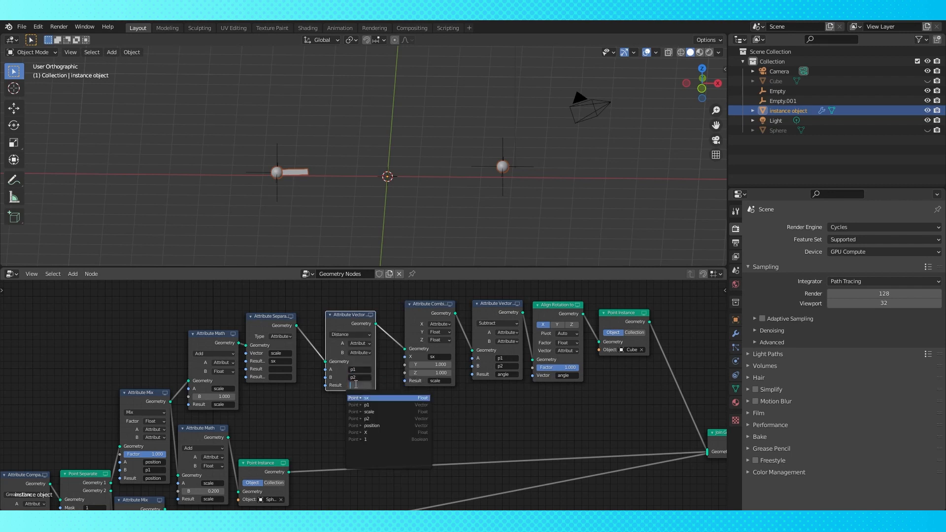
click(357, 397)
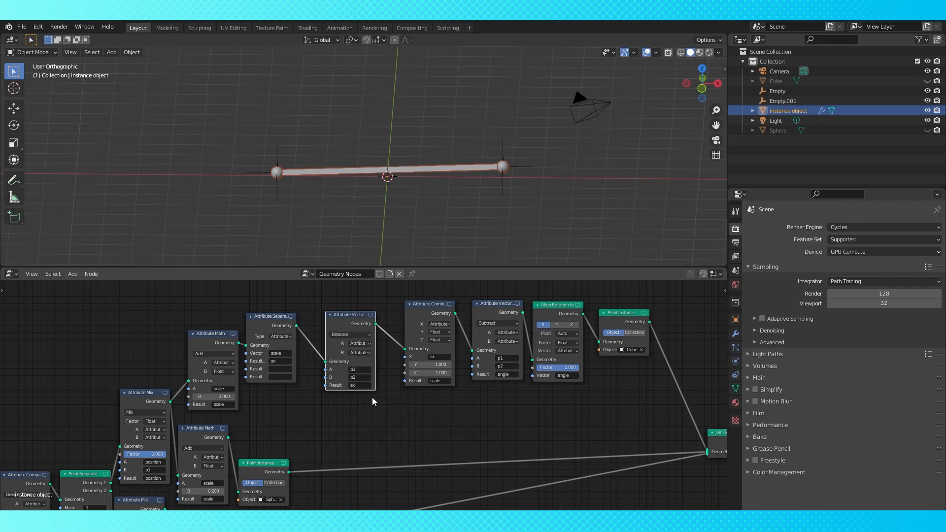
click(781, 101)
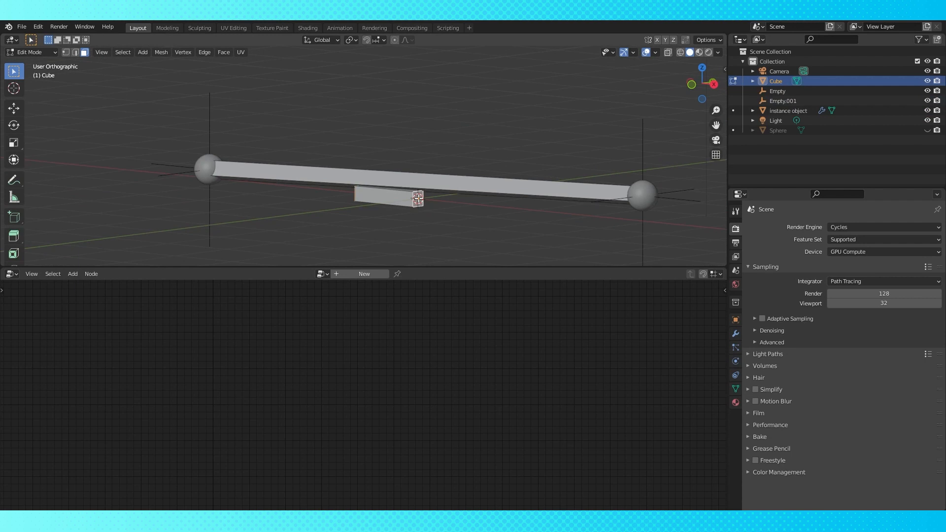
Step: Move Empty.001 up and away so the bar stretches to follow it
click(736, 334)
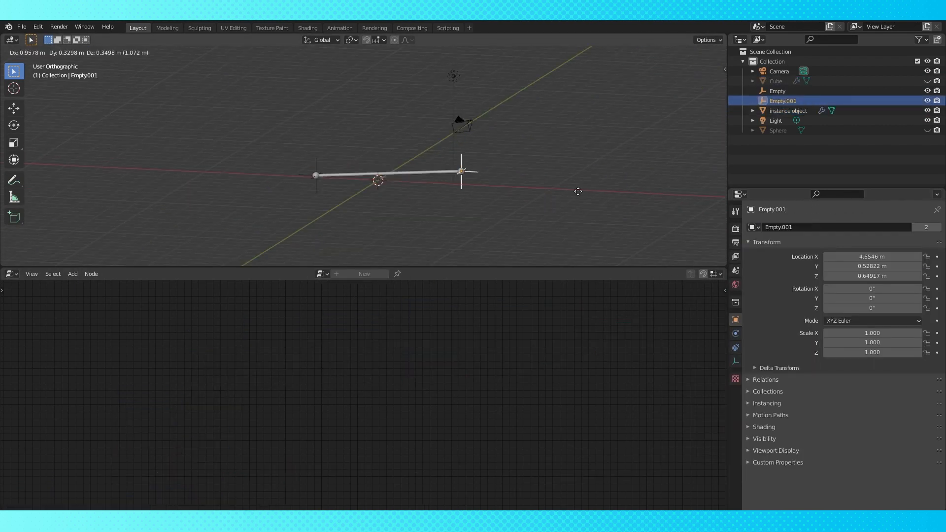
click(541, 200)
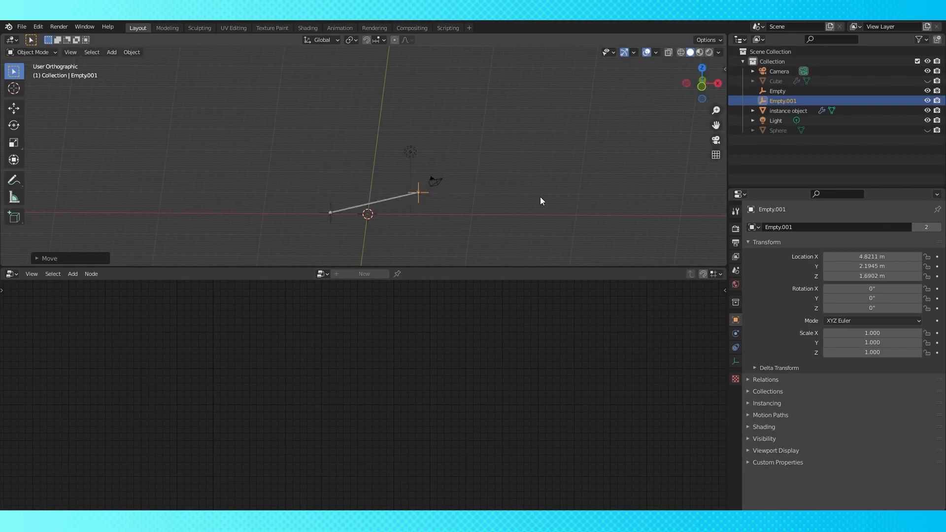